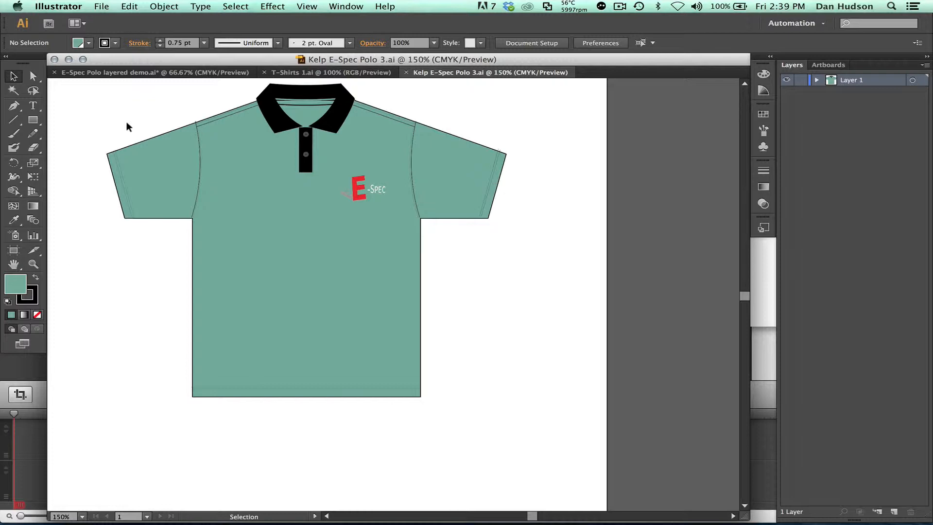
pyautogui.moveTo(107, 6)
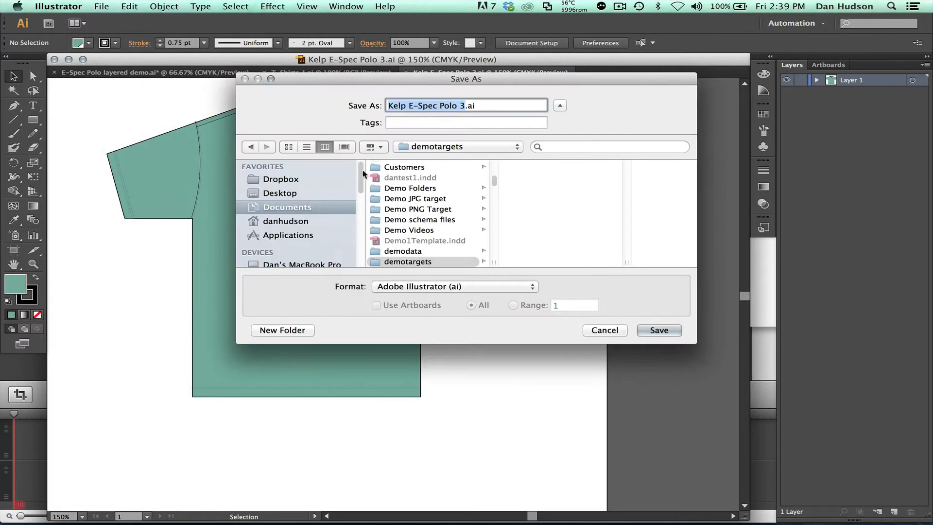
# - Save the drawing as Kelp E-Spec Polo 3.ai, accepting the Illustrator Options defaults
pyautogui.click(658, 331)
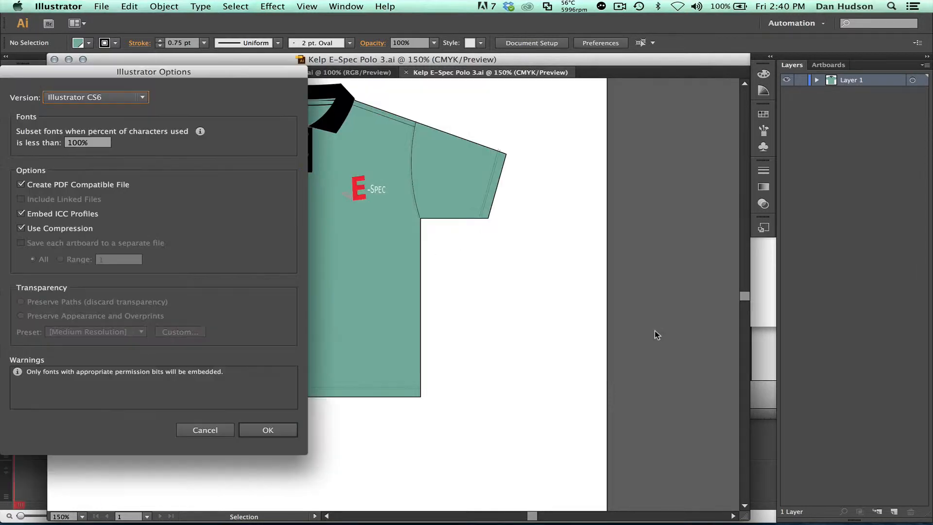
pyautogui.click(267, 430)
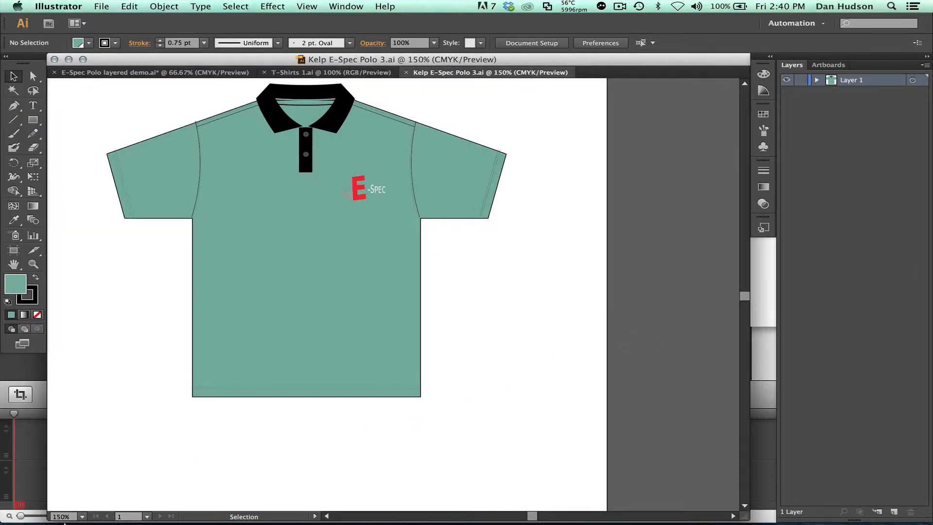
# - Preview the saved .ai, the Demo PNG Target image, and the watermarked JPG in Demo JPG target
pyautogui.click(58, 510)
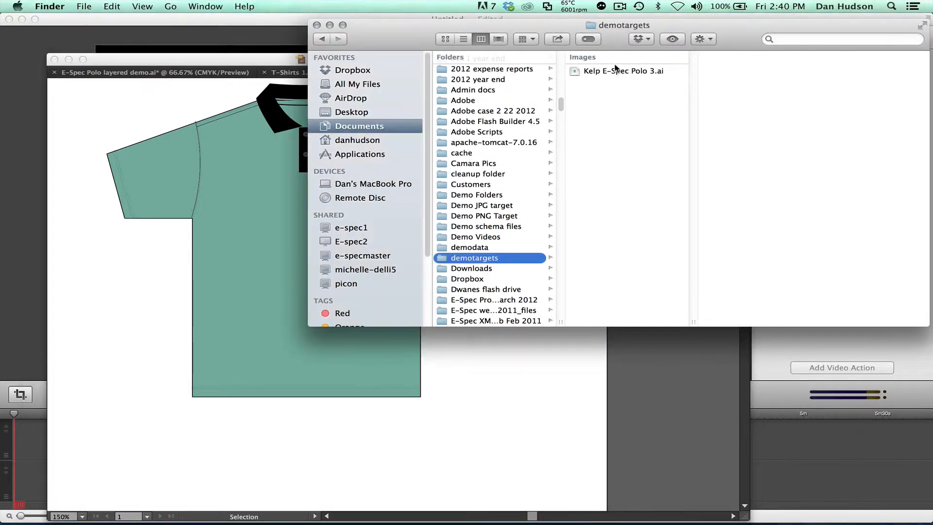
pyautogui.click(622, 71)
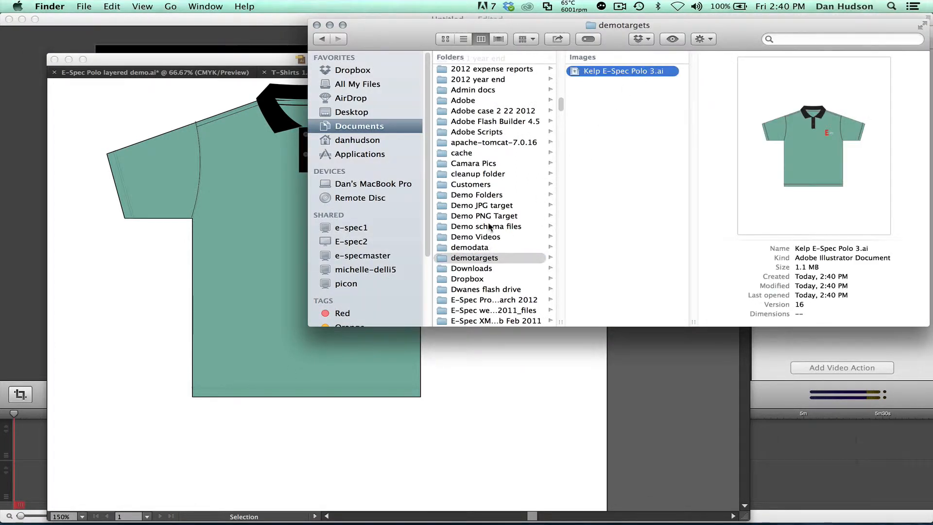
pyautogui.click(484, 216)
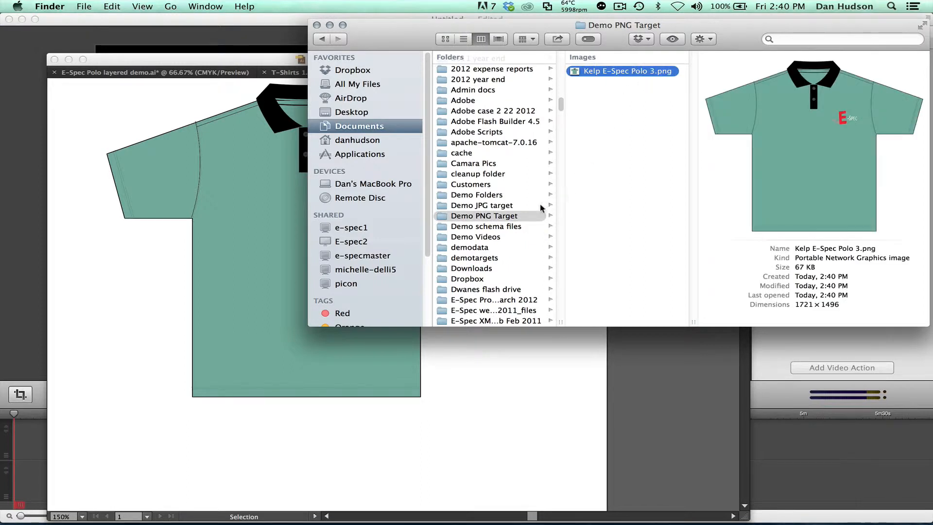
pyautogui.click(482, 205)
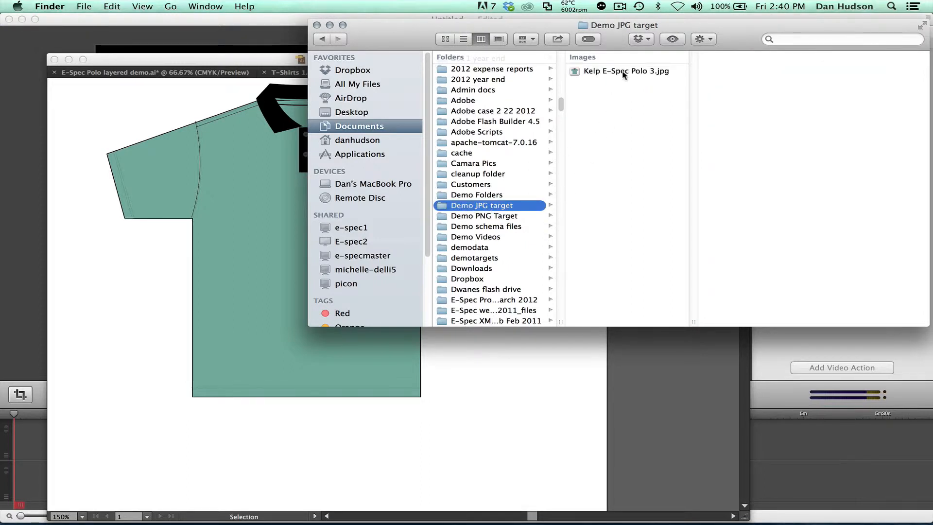
pyautogui.click(625, 70)
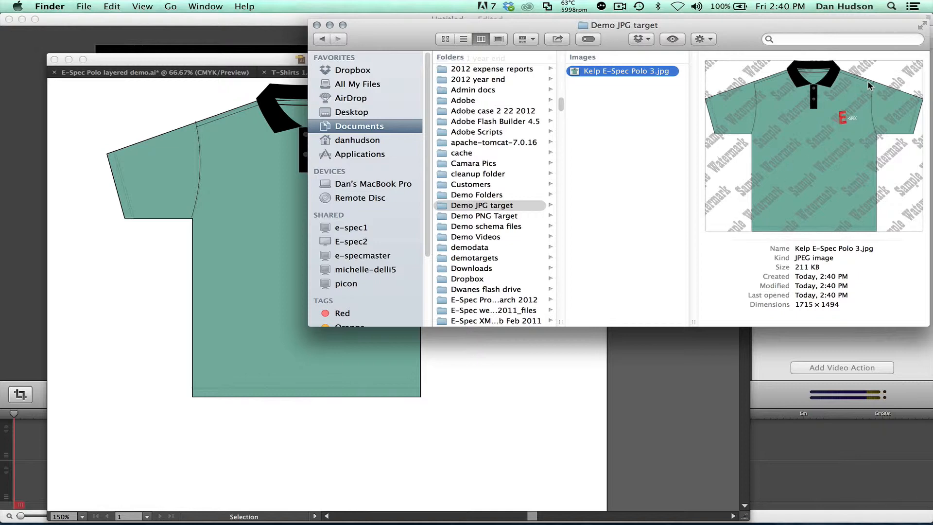
pyautogui.moveTo(767, 187)
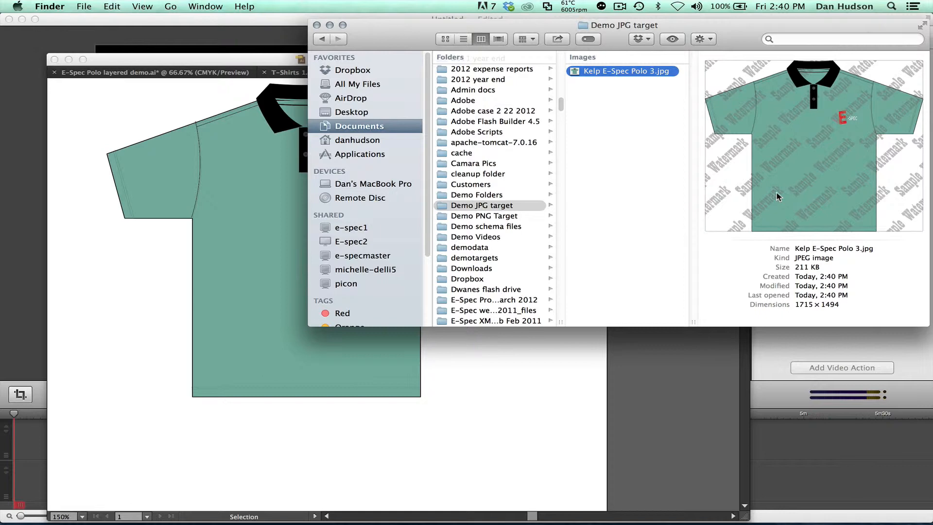
pyautogui.moveTo(782, 169)
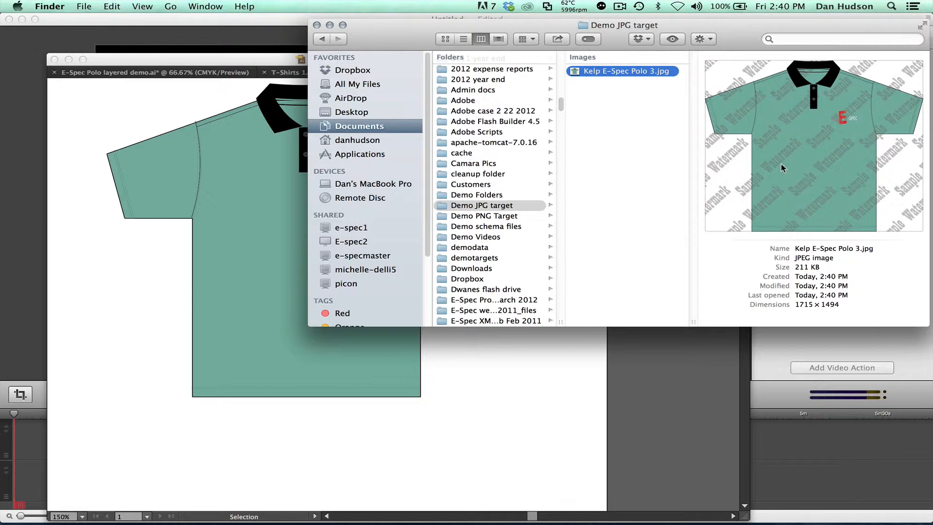
pyautogui.moveTo(789, 184)
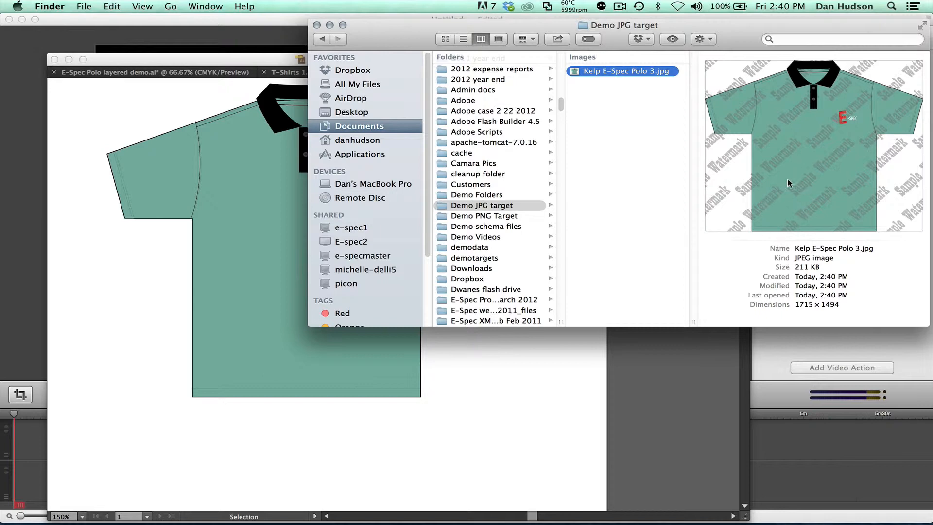
pyautogui.moveTo(765, 204)
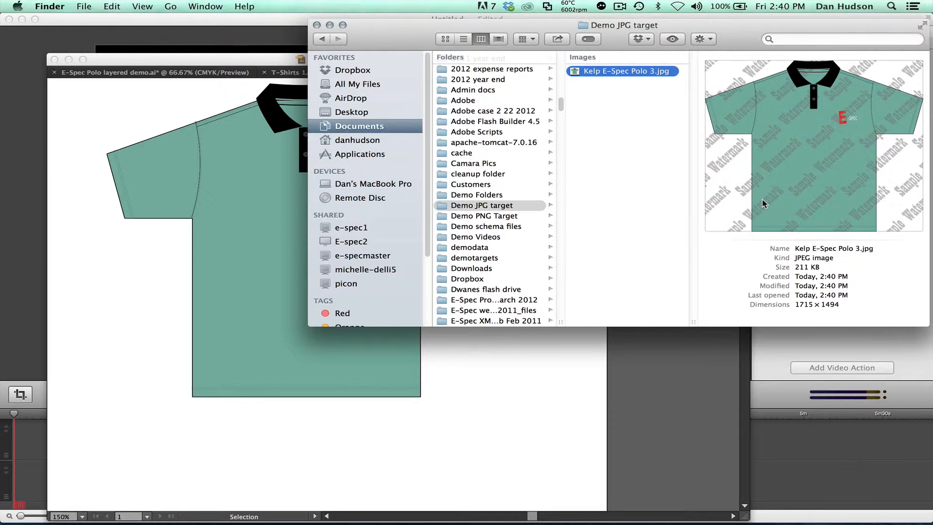
pyautogui.moveTo(754, 90)
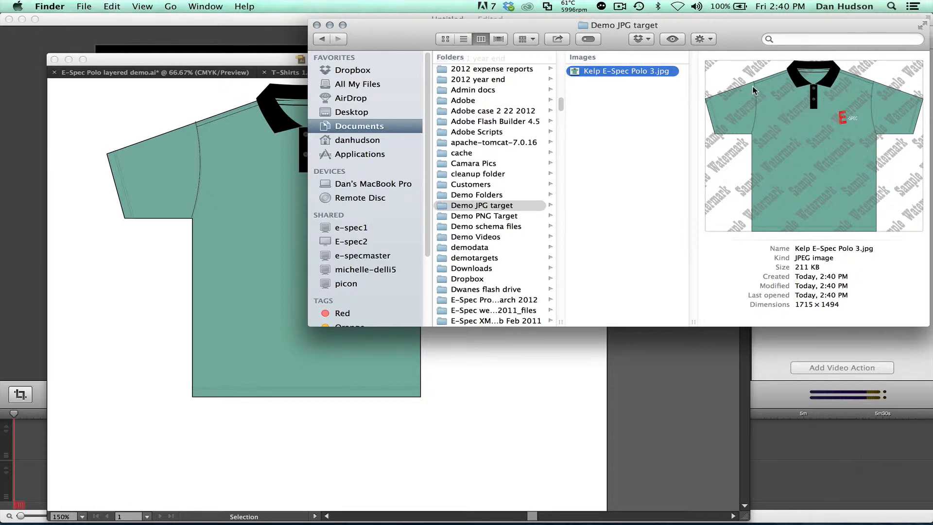
pyautogui.moveTo(466, 365)
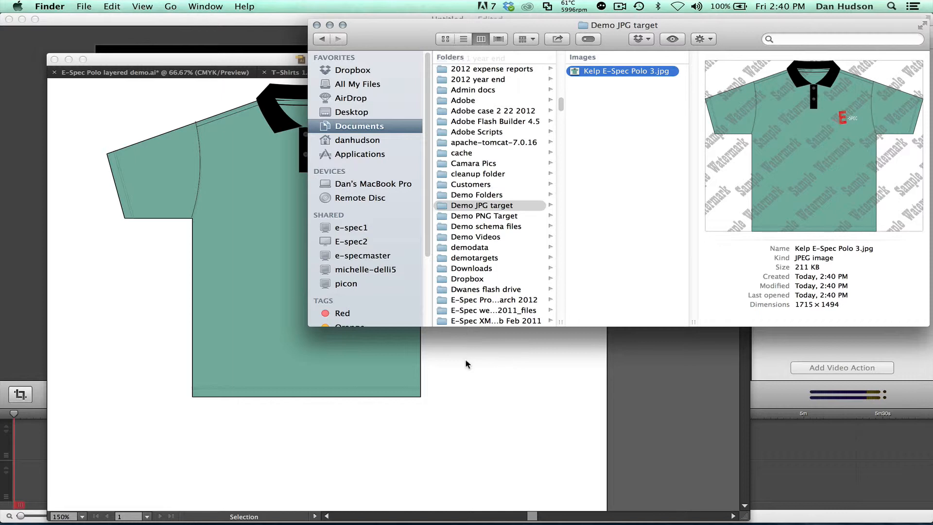
pyautogui.moveTo(374, 236)
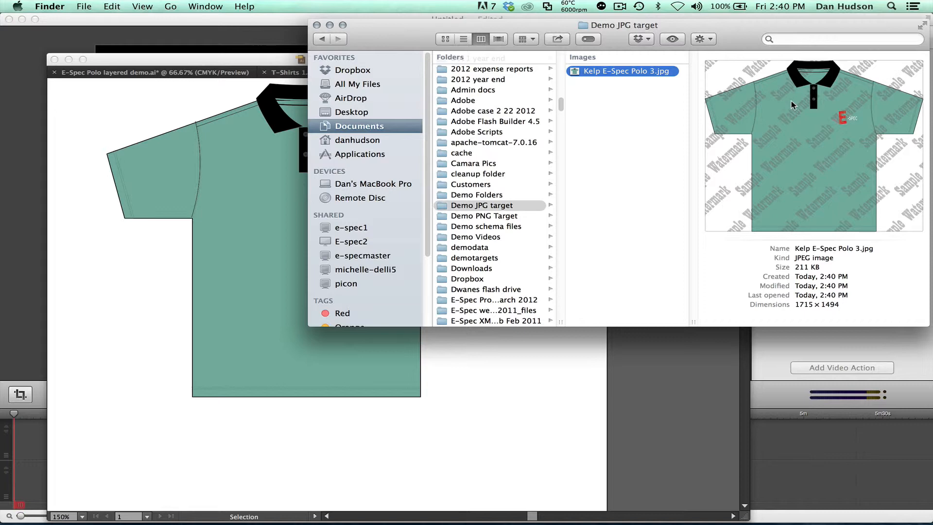
pyautogui.moveTo(544, 386)
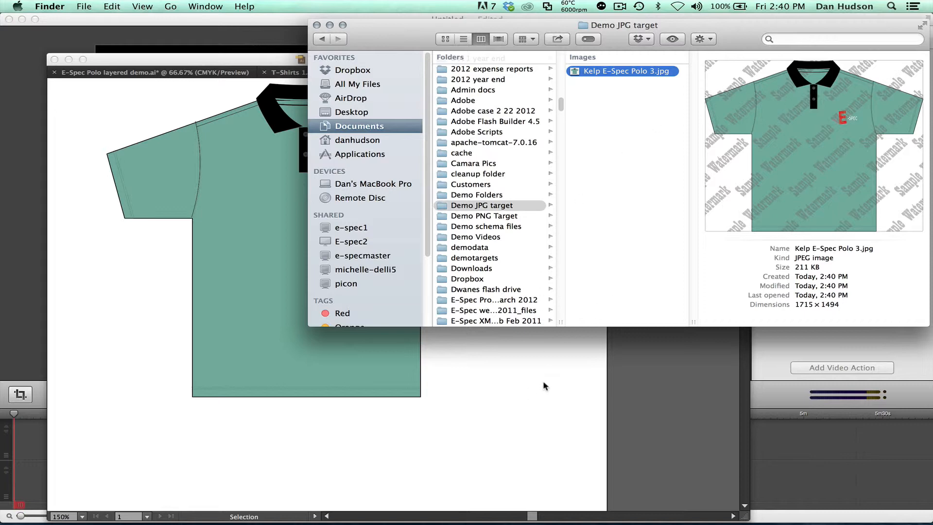
pyautogui.moveTo(203, 232)
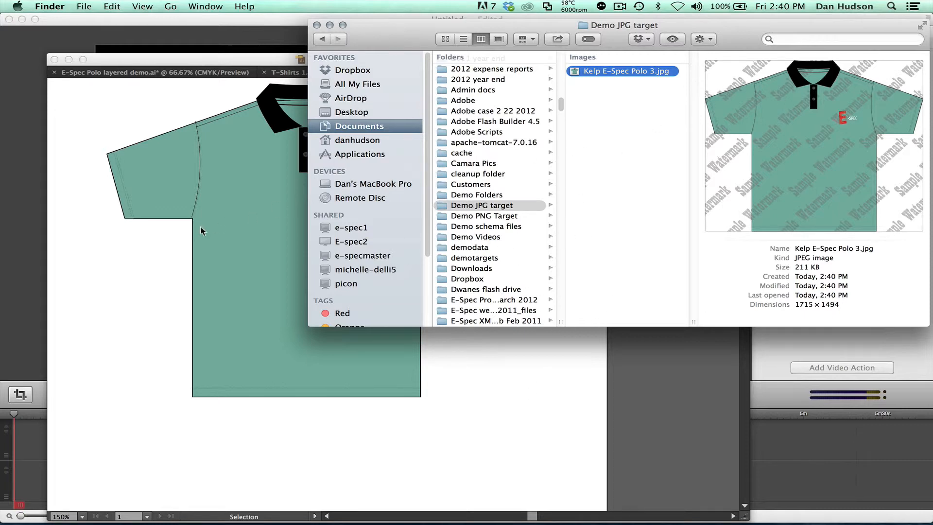
pyautogui.moveTo(158, 273)
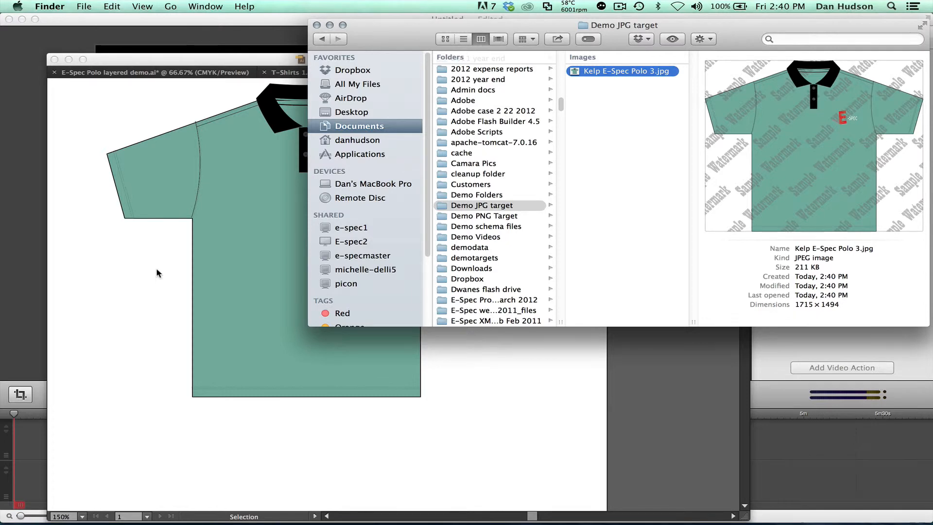
pyautogui.moveTo(134, 263)
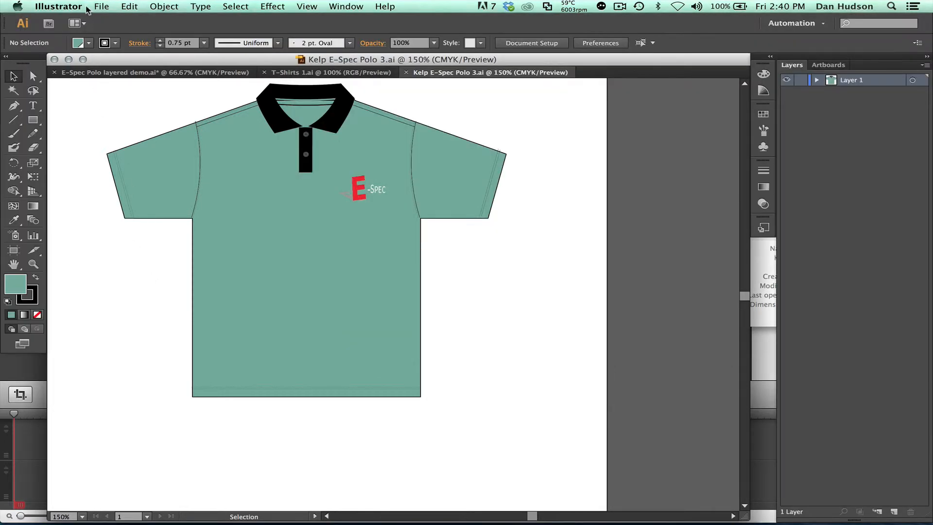
# - Show E-Spec Convert-It! preferences with PNG Quality (no watermark) and JPEG Quality (Watermark checked)
pyautogui.click(58, 7)
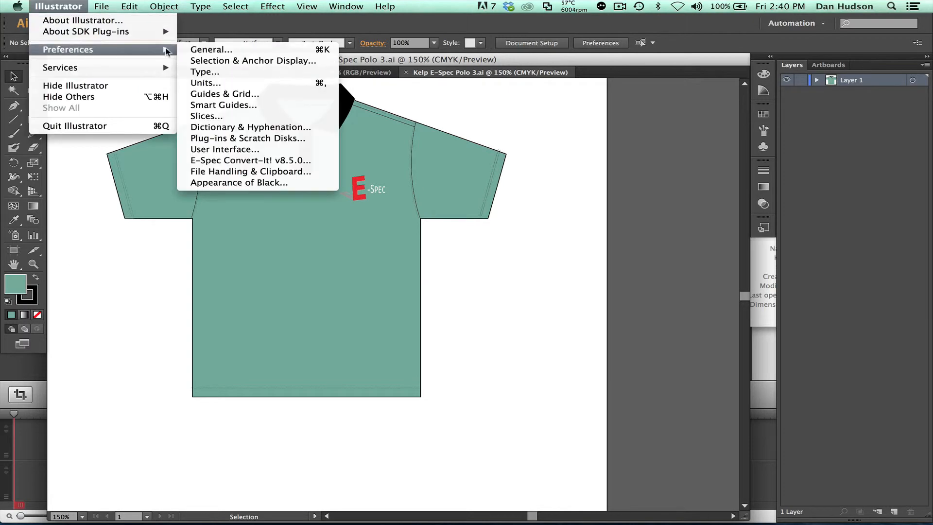
pyautogui.click(249, 161)
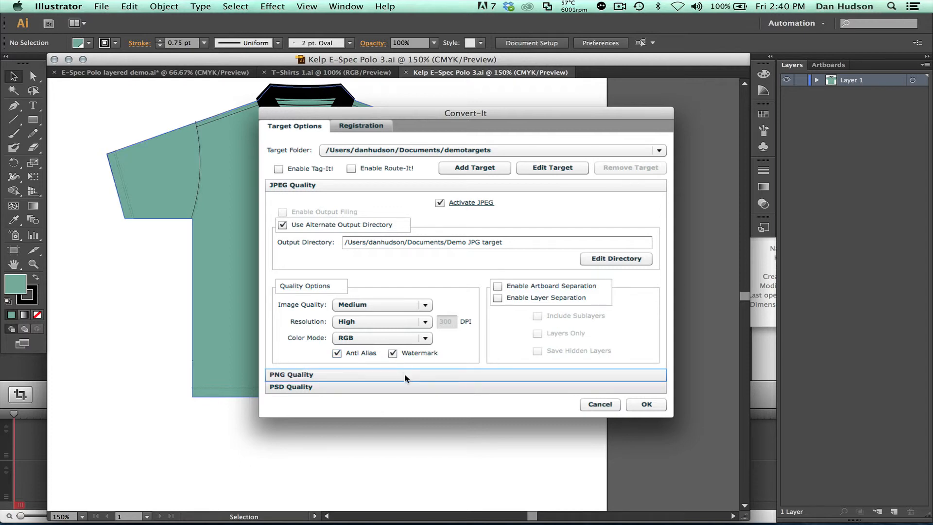
pyautogui.click(291, 374)
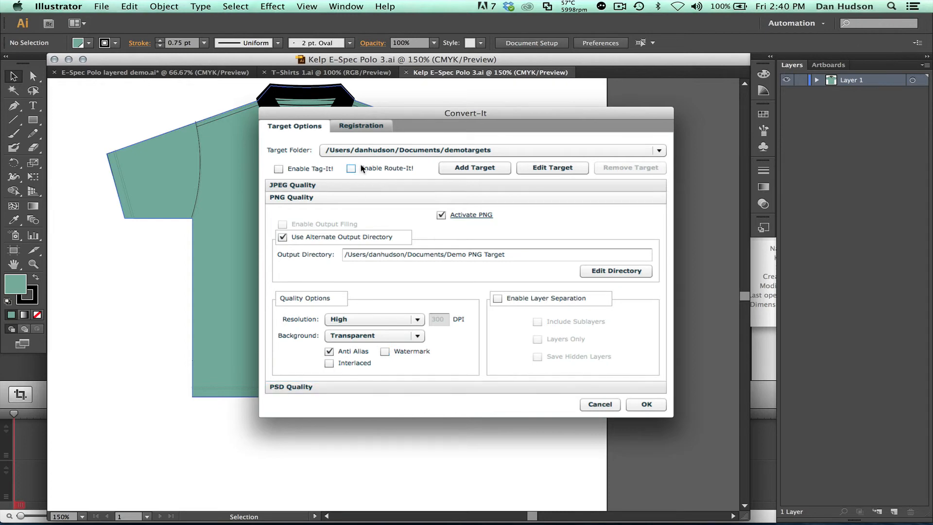
pyautogui.click(293, 185)
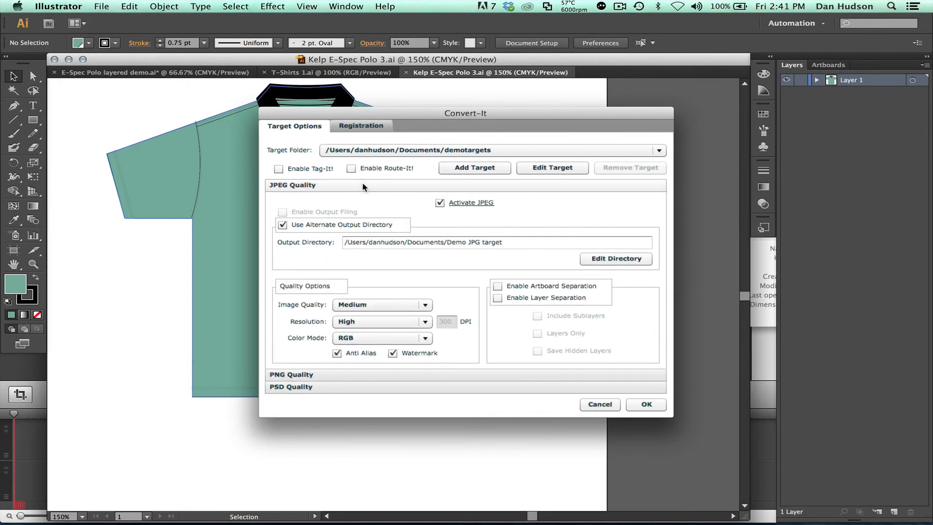